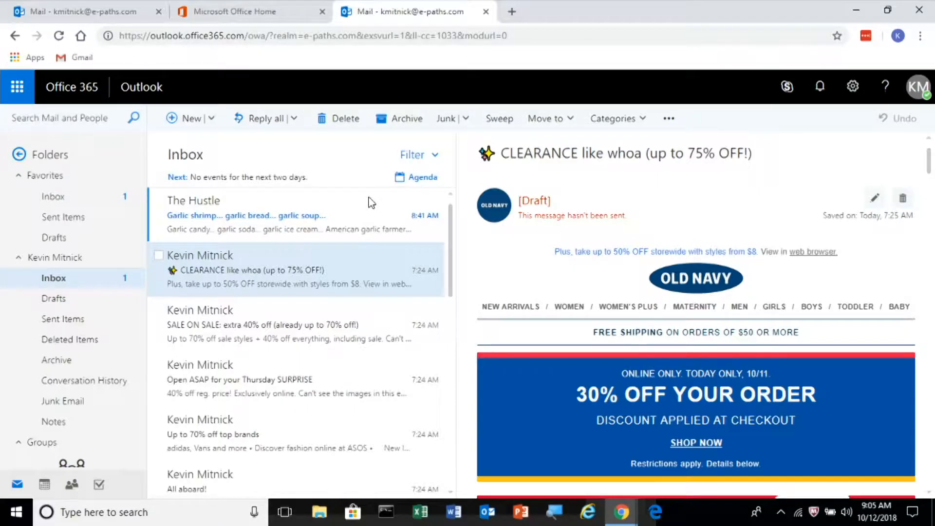
scroll(down, 3)
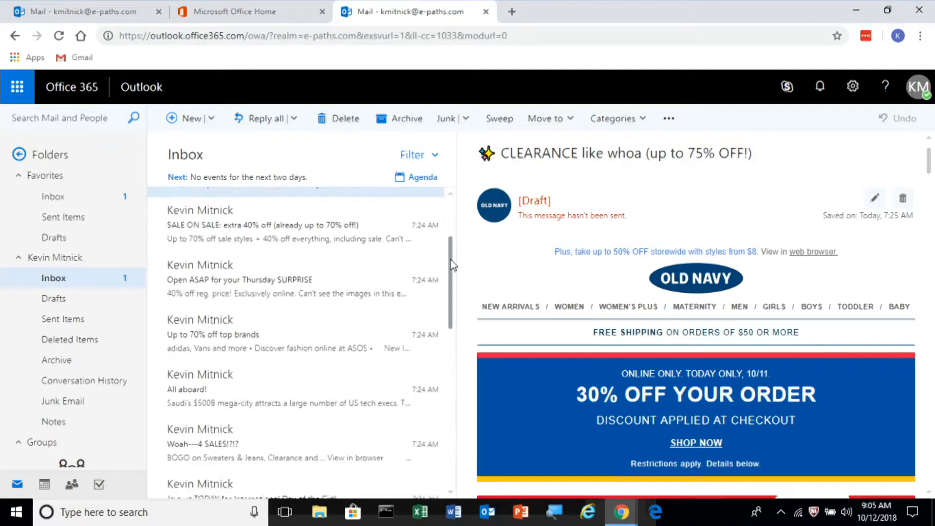